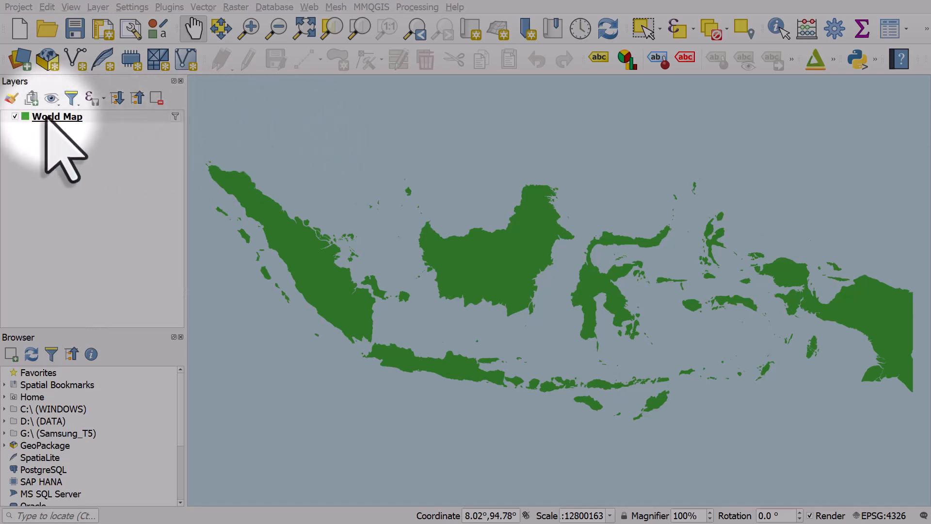
Bring up the World Map layer's symbology properties showing its single green simple fill.
double_click(57, 115)
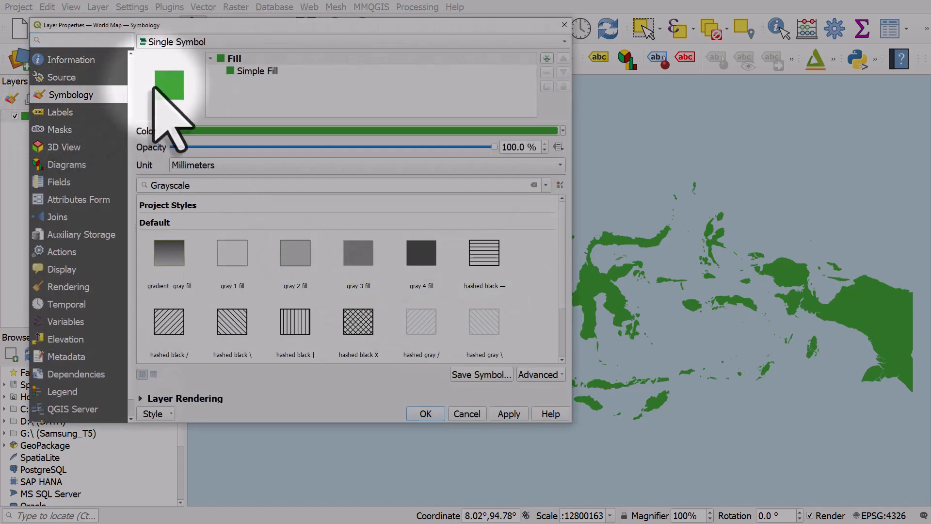
Add a second simple fill layer (blue, black outline) above the green one in the symbol.
left_click(257, 71)
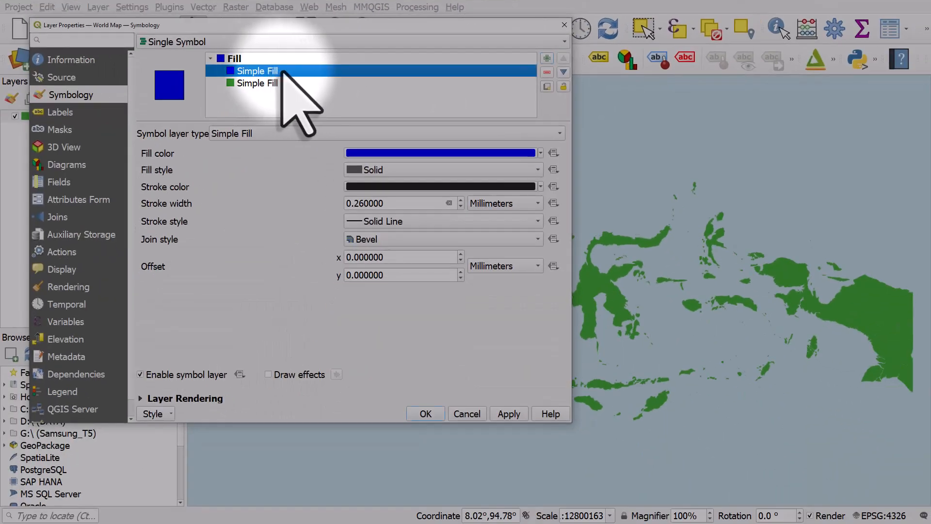
mouse_move(179, 173)
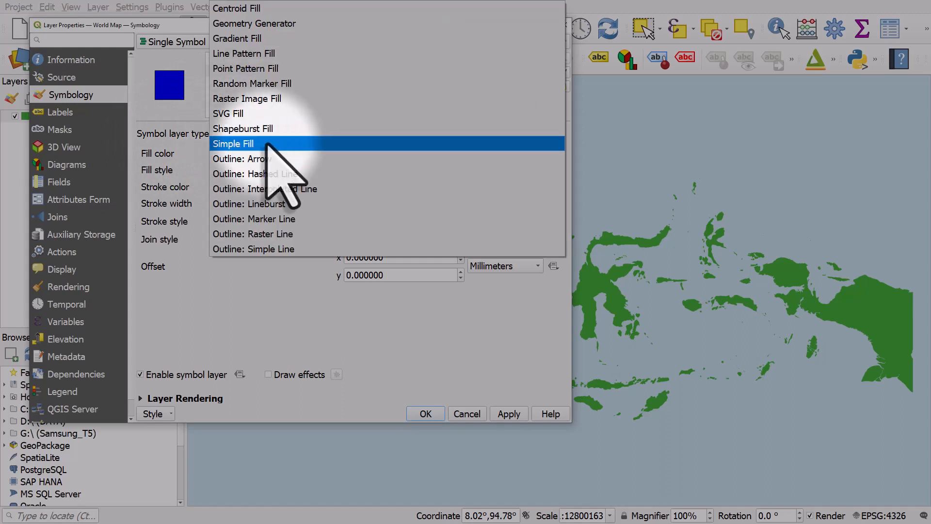
Make the upper layer a 45° line pattern fill with 3 mm spacing and apply the hatching.
left_click(244, 53)
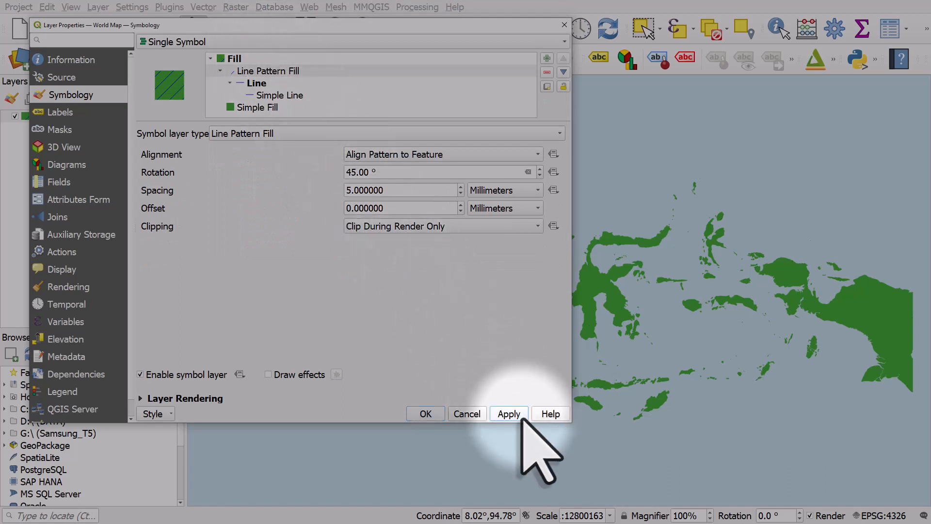
left_click(507, 414)
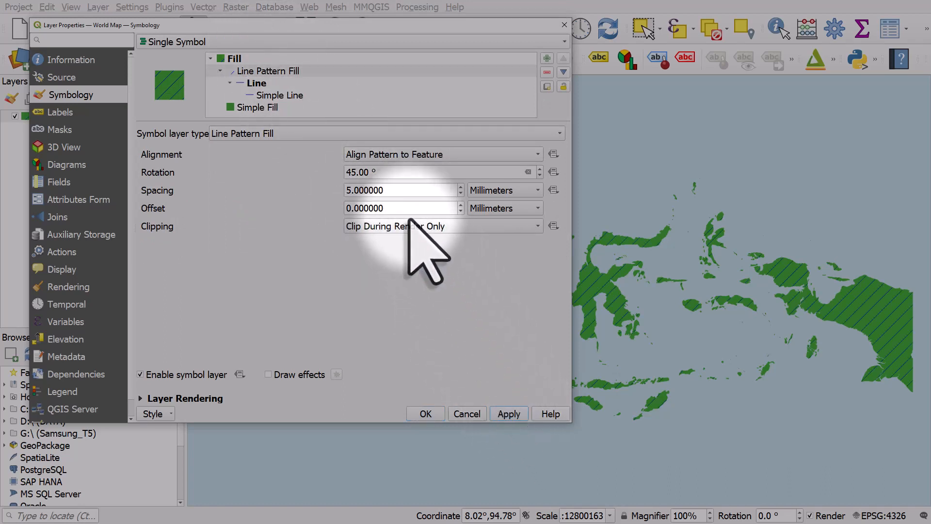
mouse_move(416, 241)
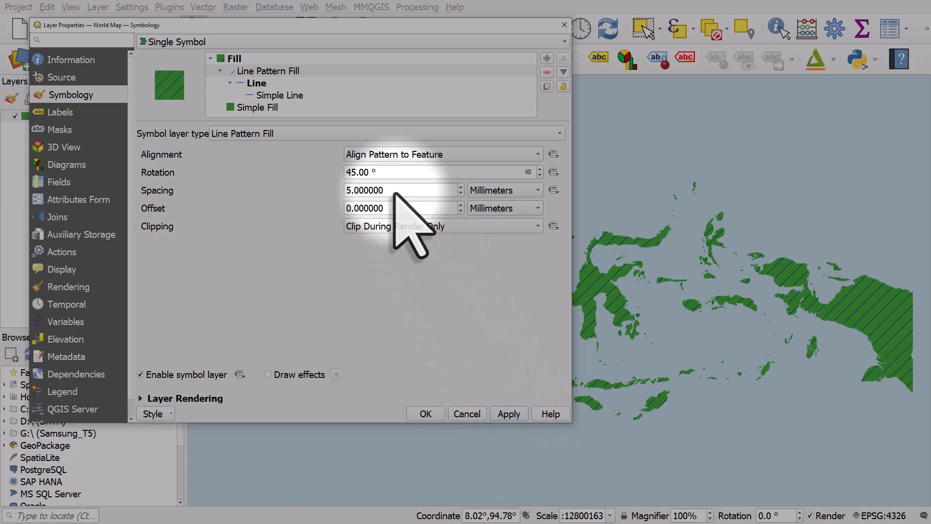
triple_click(394, 190)
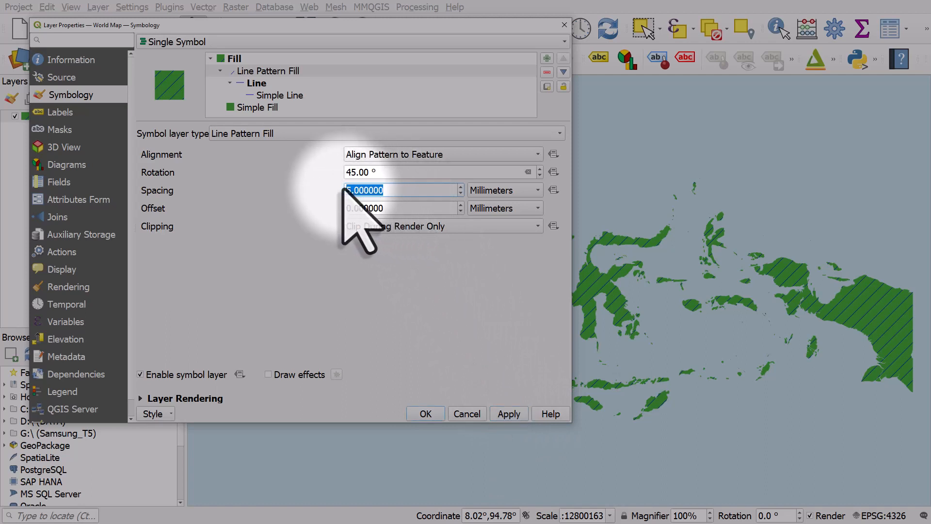
left_click(507, 414)
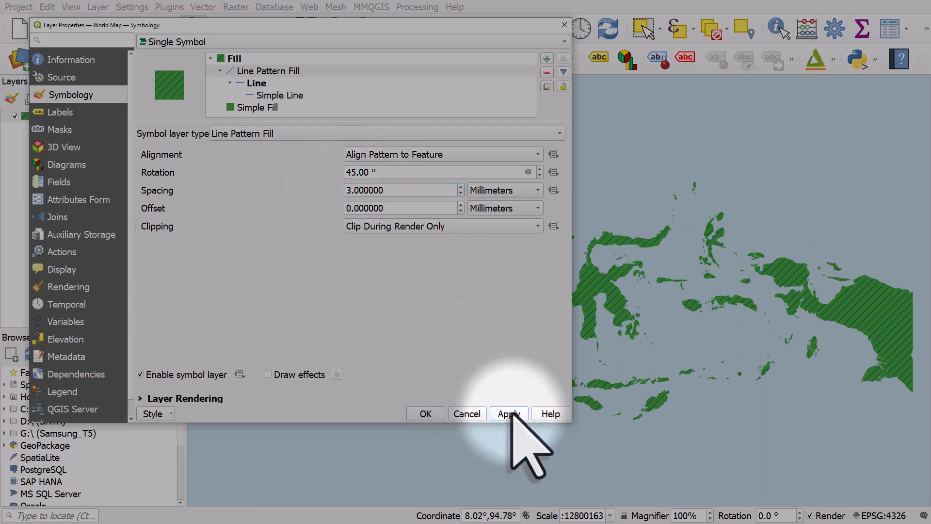
left_click(279, 95)
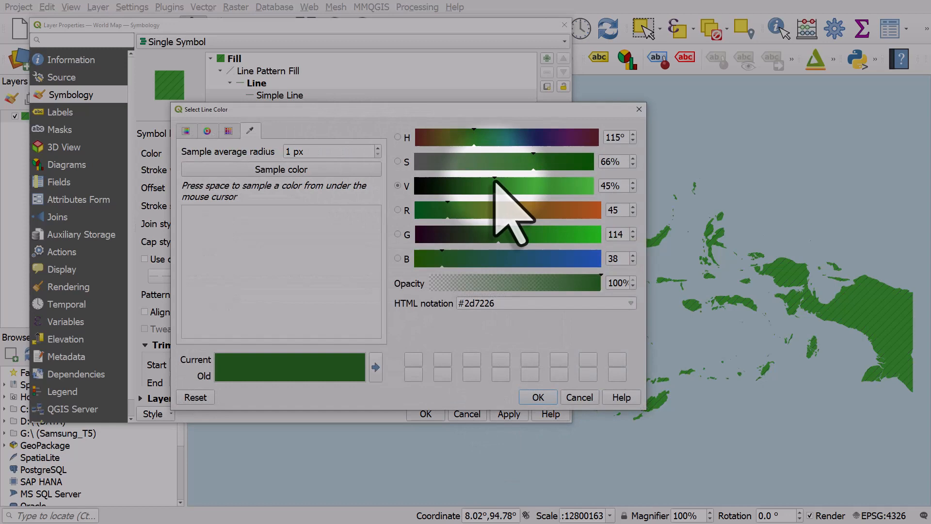
Colour the hatch lines dark green #2d7226 and apply it to the map.
left_click(536, 397)
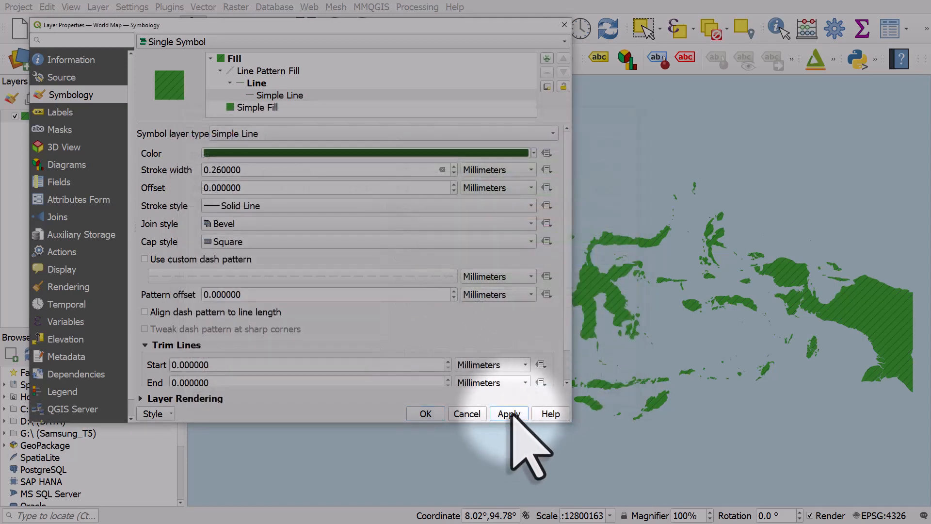
mouse_move(315, 249)
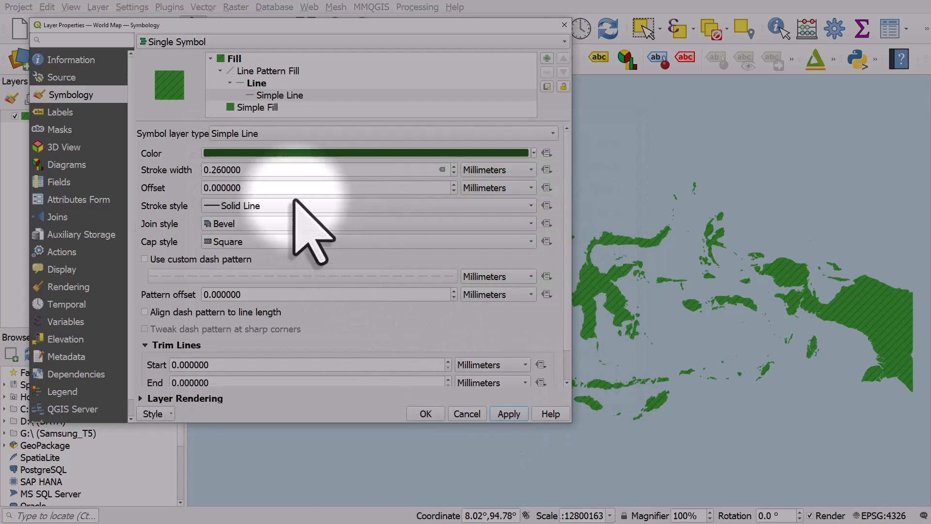
left_click(267, 71)
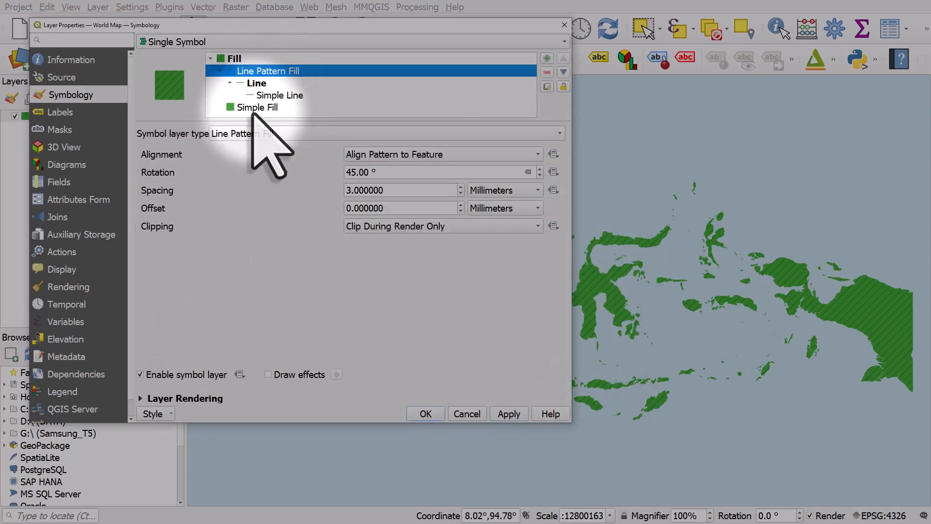
Change the upper layer to a point pattern fill with 3 mm horizontal and vertical spacing.
left_click(346, 133)
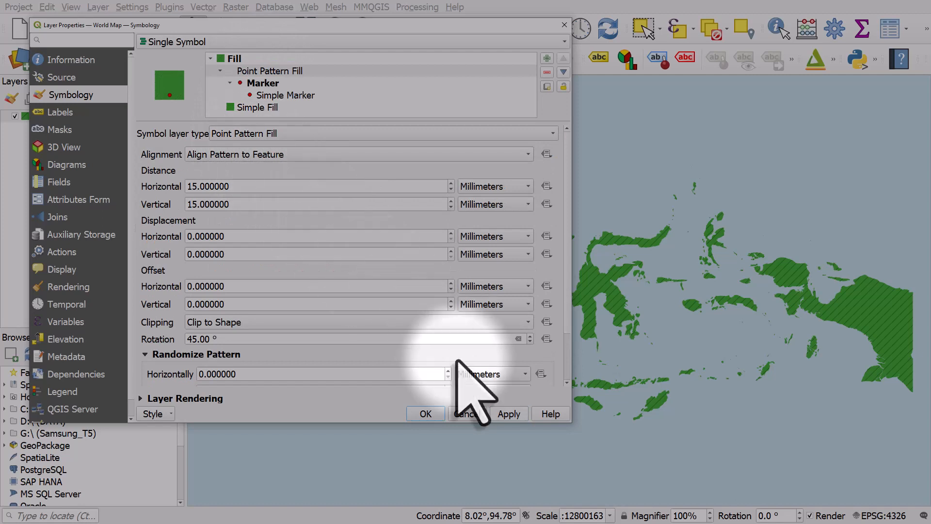
left_click(508, 414)
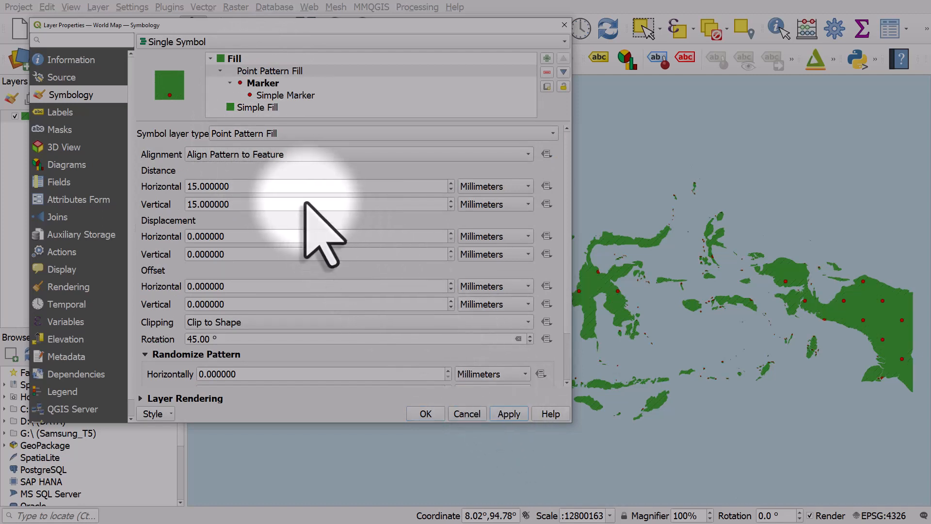
mouse_move(261, 220)
type("3")
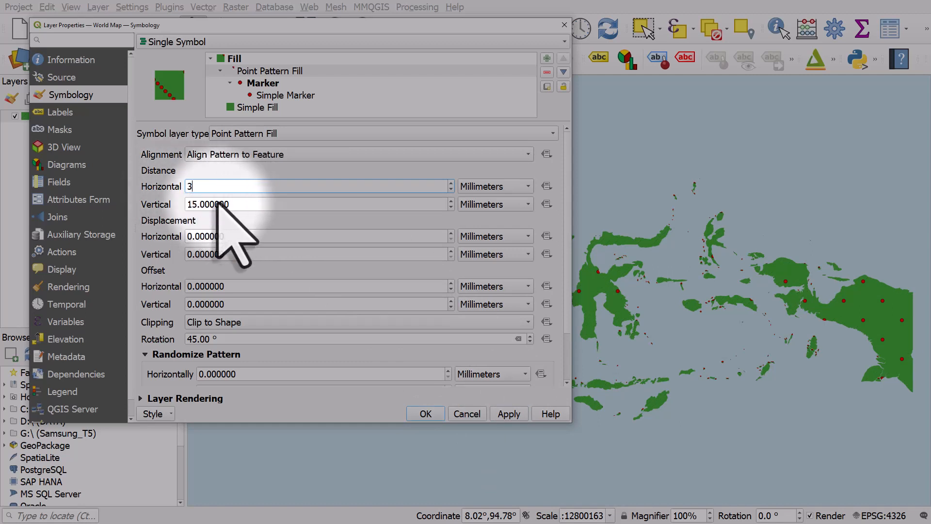
left_click(507, 413)
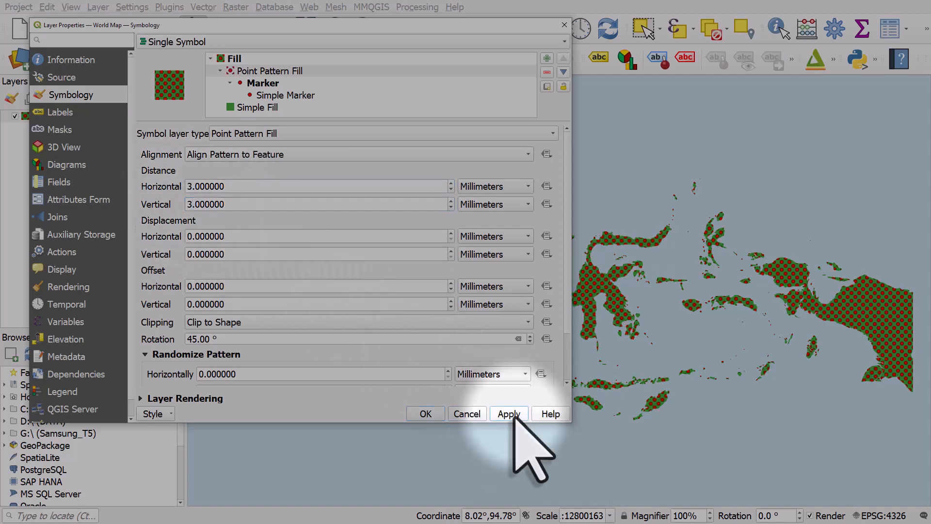
left_click(285, 95)
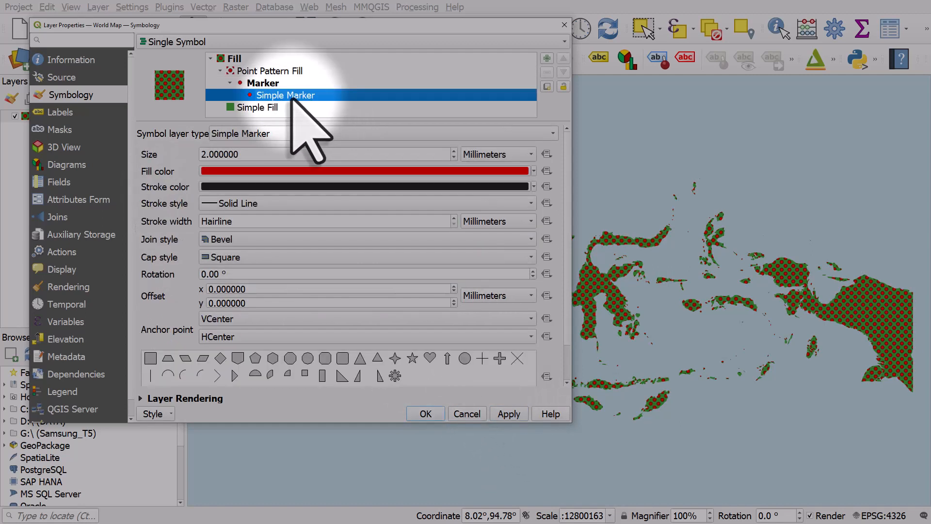
Make the pattern markers 1 mm with dark green fill and stroke, and apply.
triple_click(296, 154)
type("1.000000")
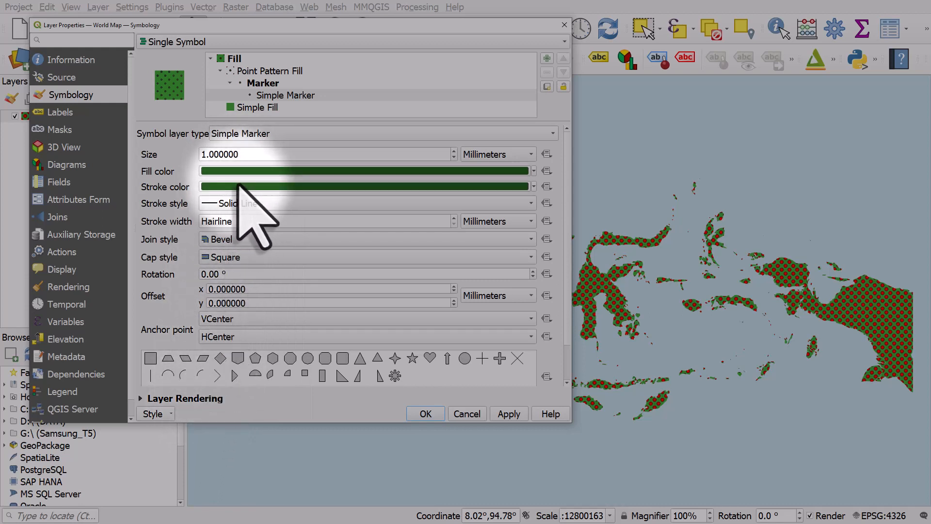
mouse_move(252, 226)
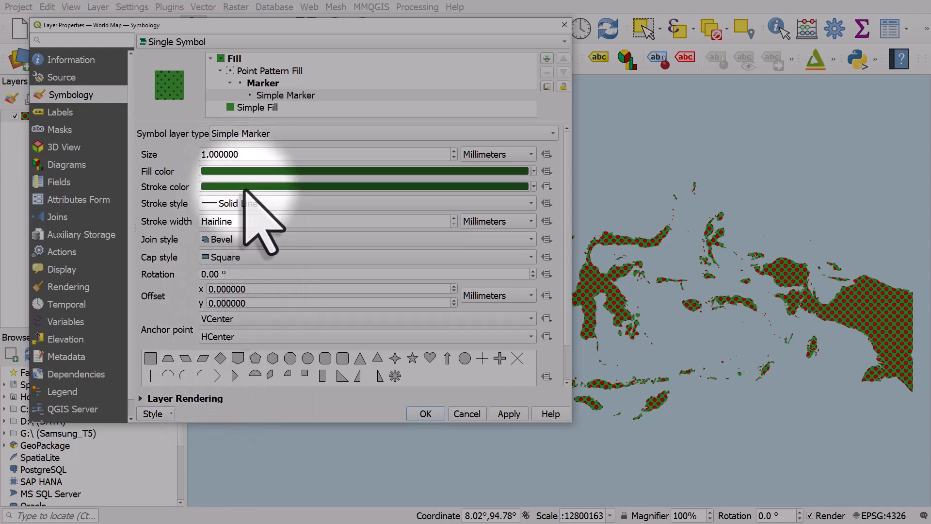
left_click(507, 413)
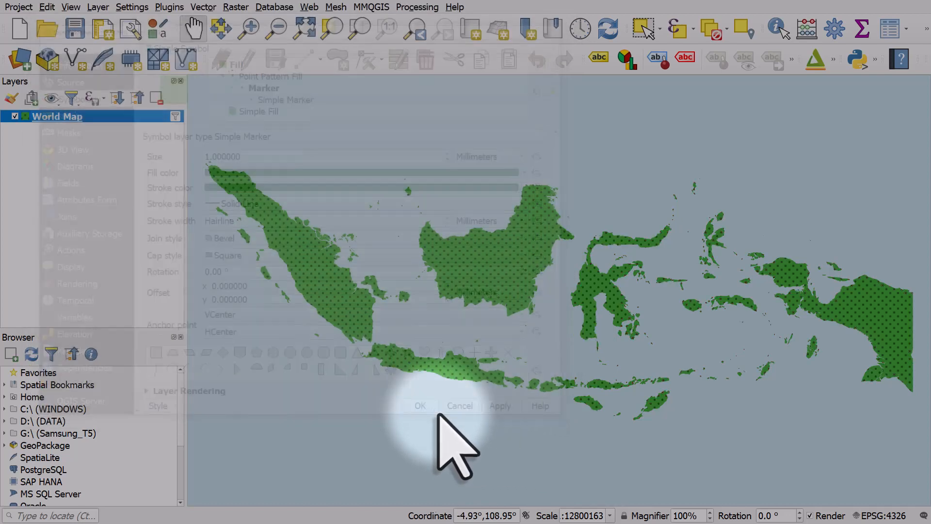
Confirm the finished green-with-dark-green-dots style with OK, closing Layer Properties.
left_click(419, 405)
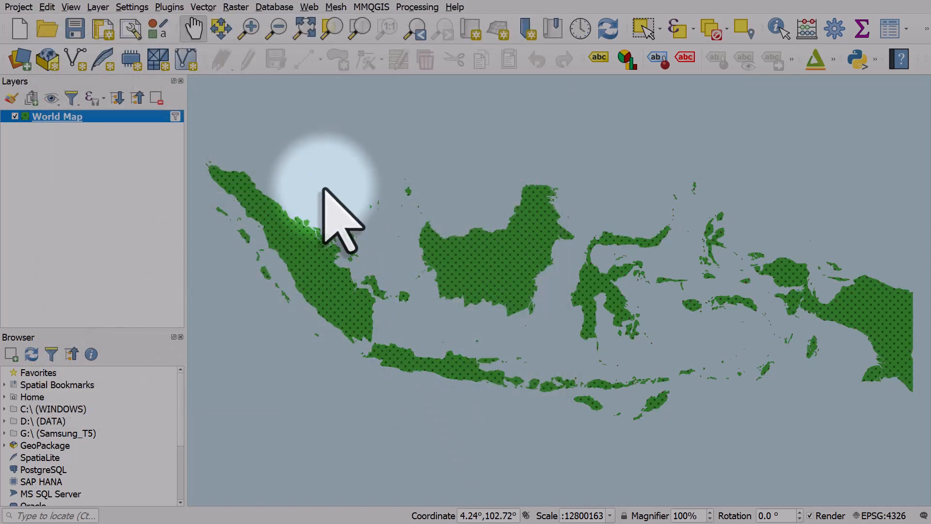
mouse_move(249, 196)
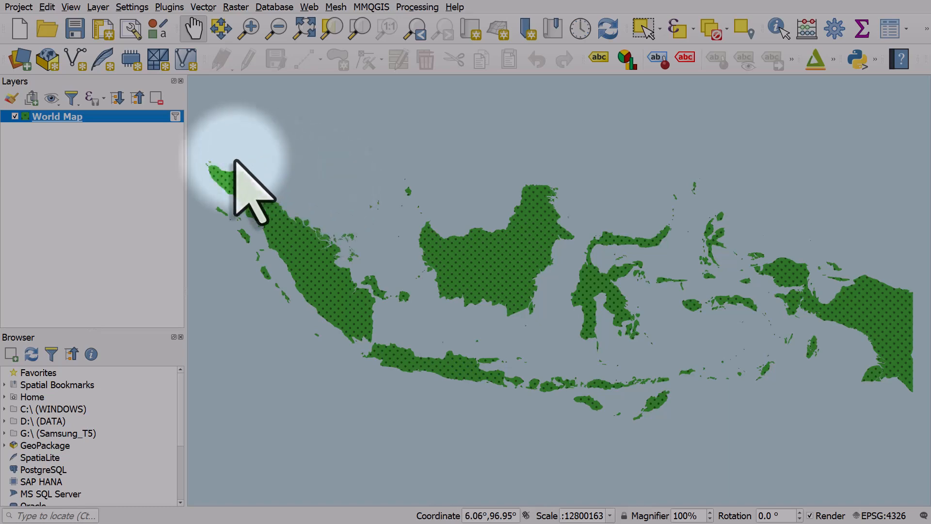
mouse_move(56, 116)
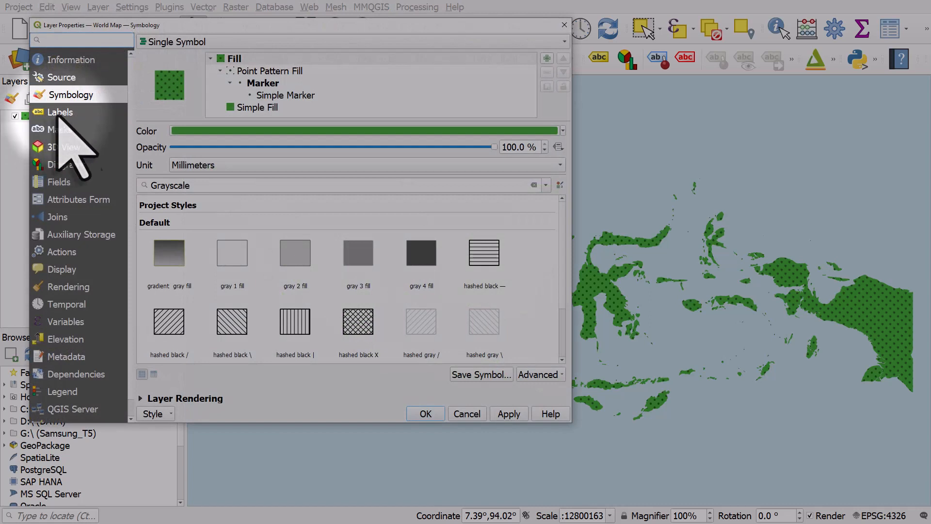
Review the point pattern fill's layer type list unchanged and expand its marker branch.
left_click(269, 71)
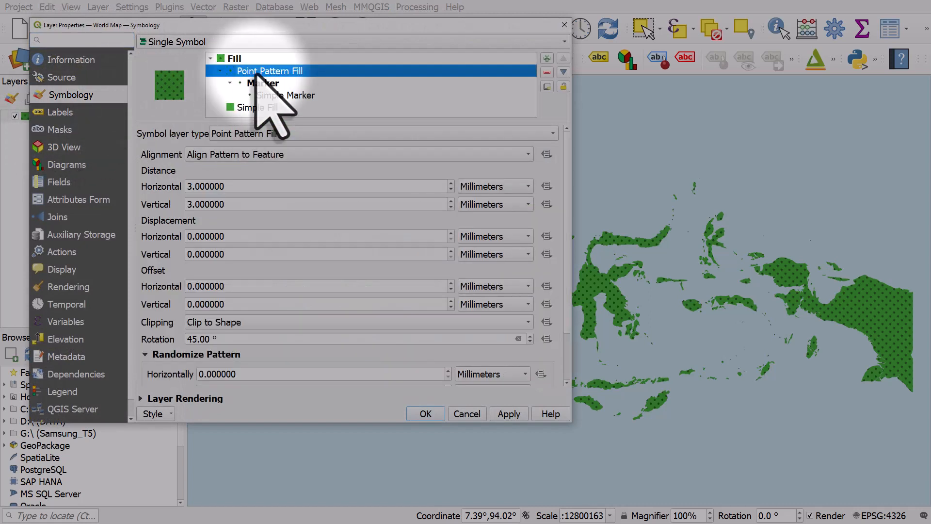
left_click(223, 71)
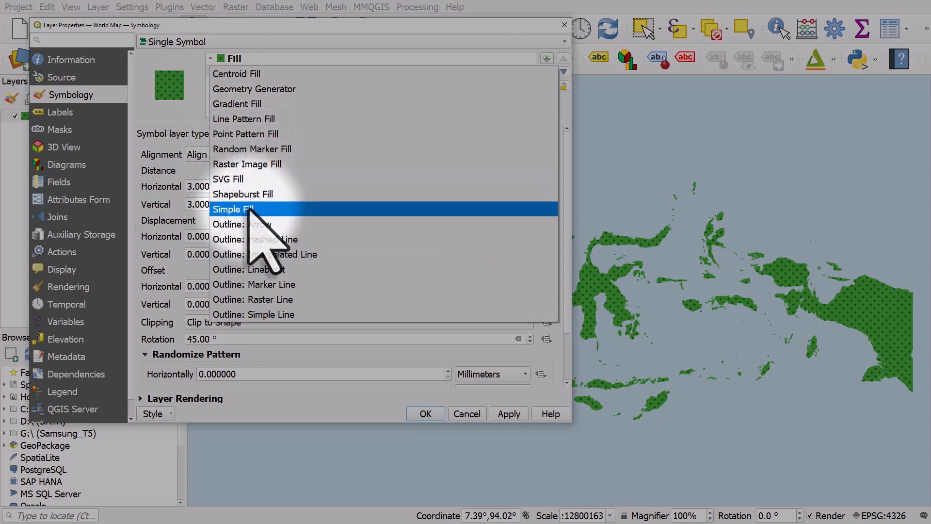
mouse_move(247, 164)
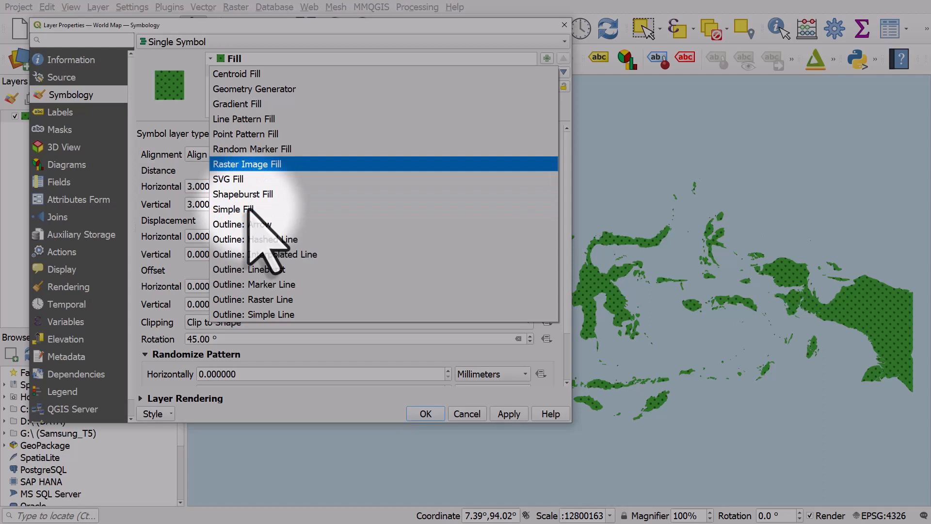
left_click(245, 134)
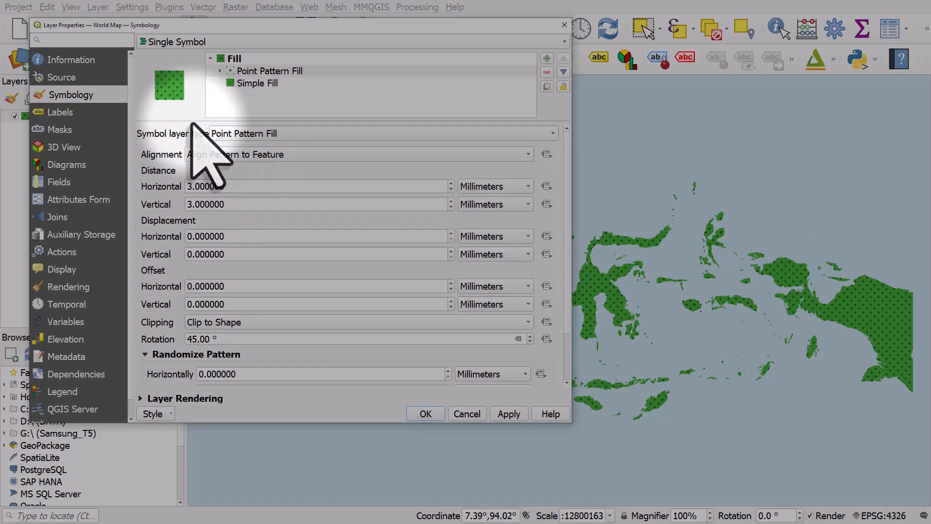
left_click(270, 70)
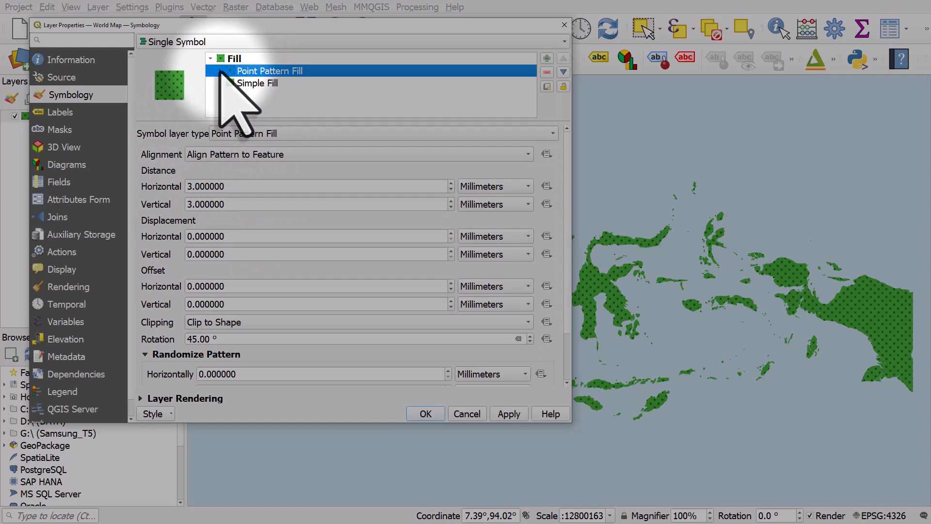
left_click(221, 70)
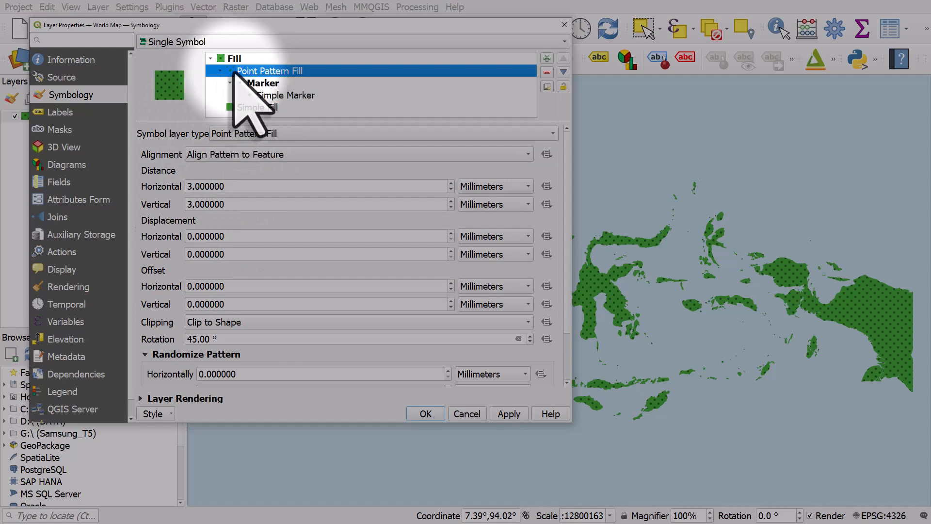
mouse_move(535, 112)
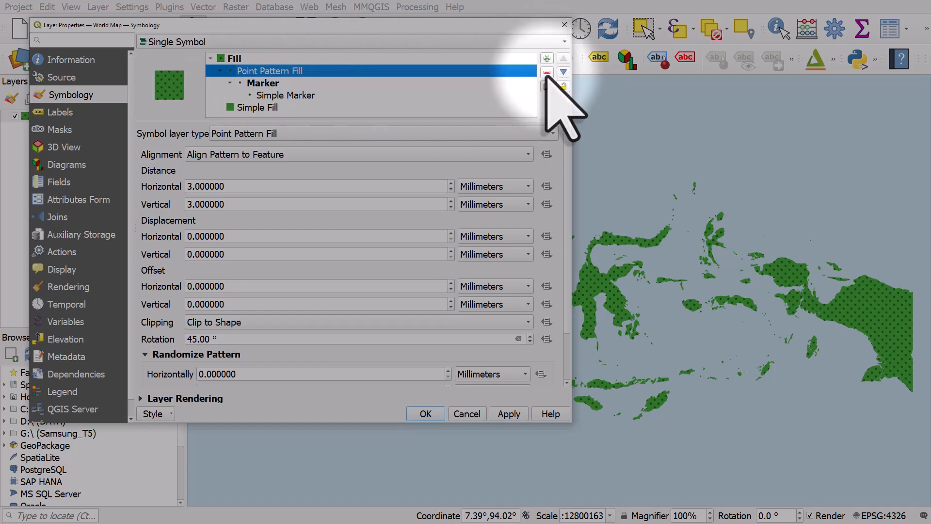
mouse_move(546, 72)
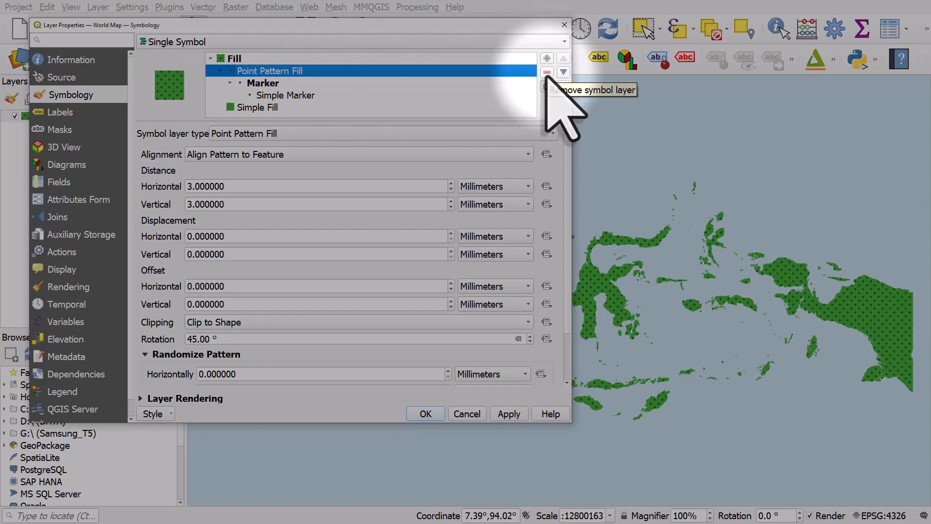